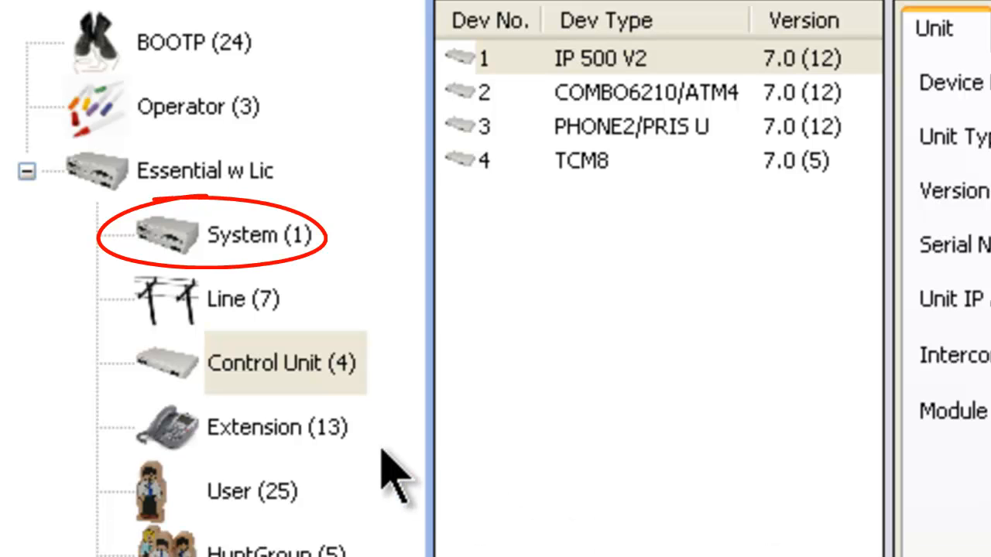
Open the System configuration form for the Essential w Lic installation.
{"action": "left_click", "coordinate": [260, 235]}
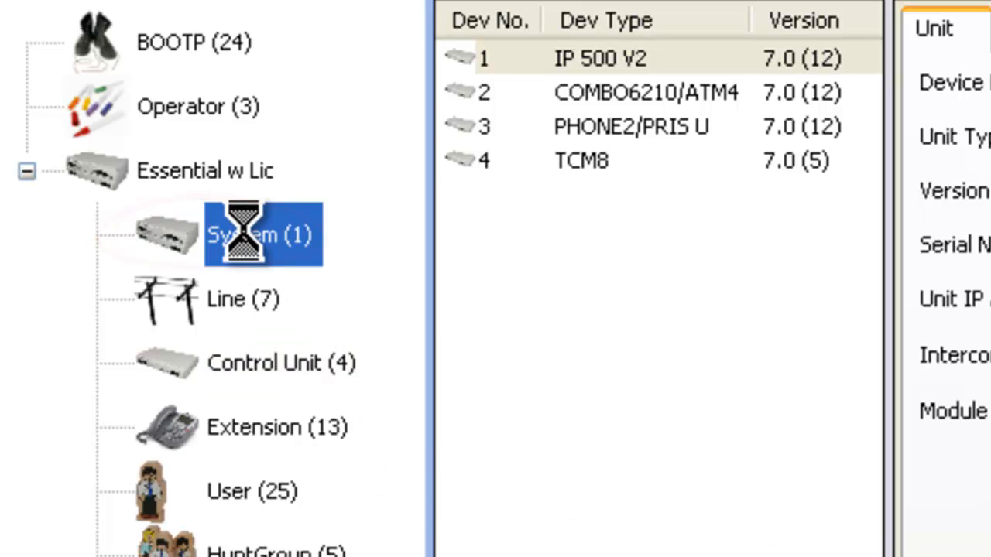
{"action": "double_click", "coordinate": [260, 234]}
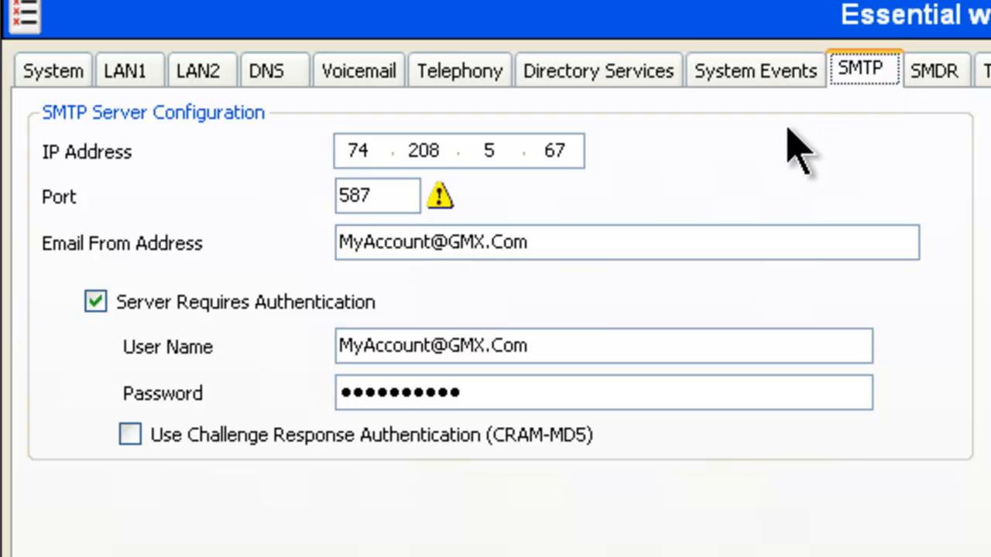
{"action": "mouse_move", "coordinate": [782, 154]}
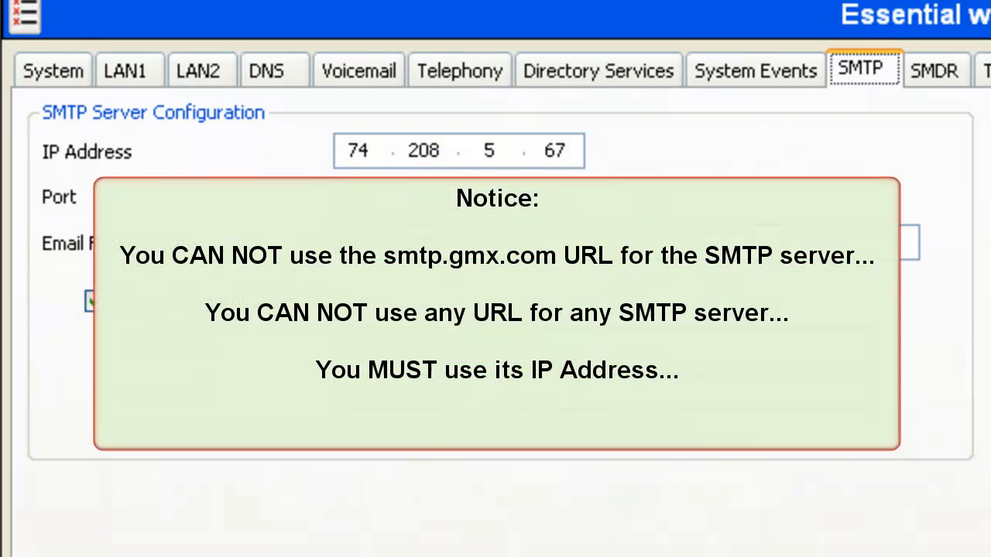
{"action": "mouse_move", "coordinate": [653, 170]}
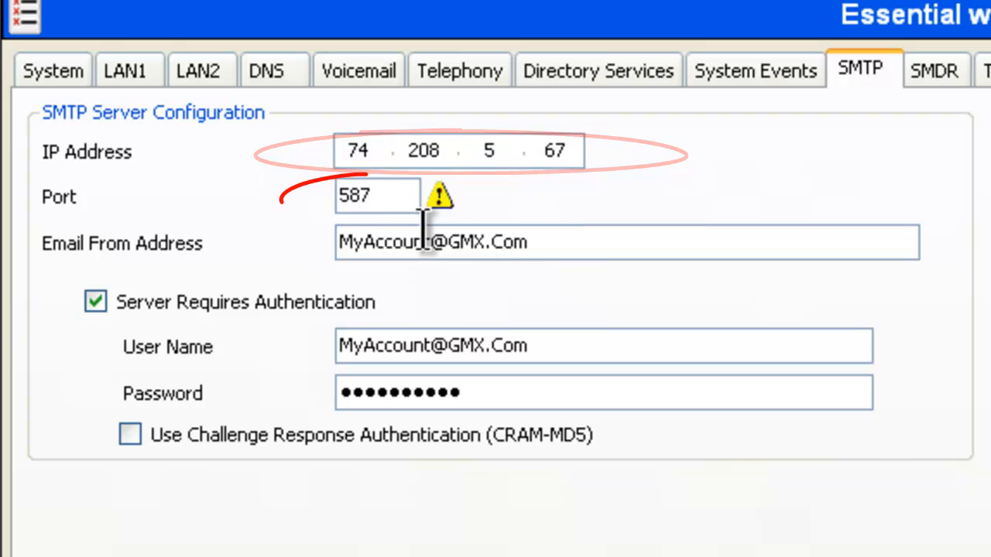
{"action": "mouse_move", "coordinate": [437, 198]}
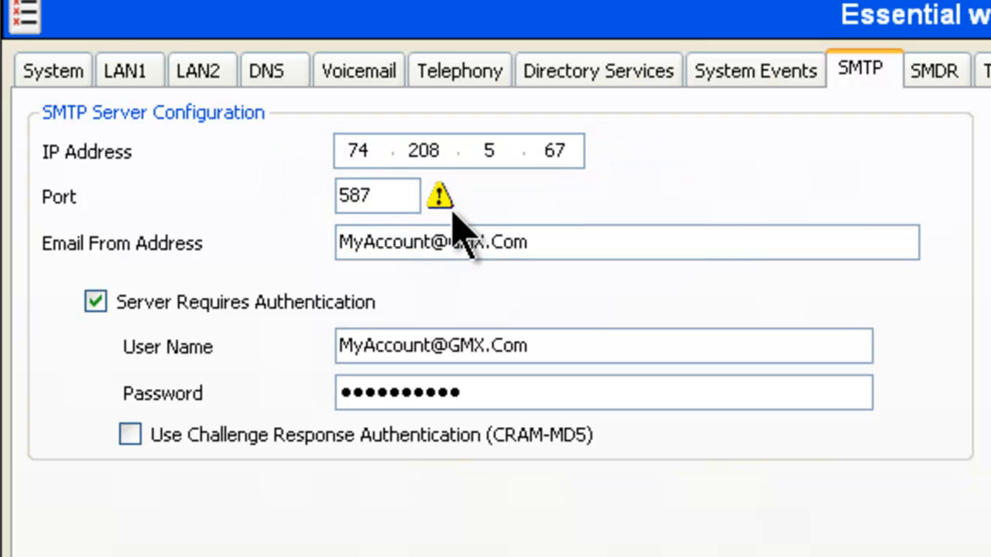
{"action": "mouse_move", "coordinate": [220, 317]}
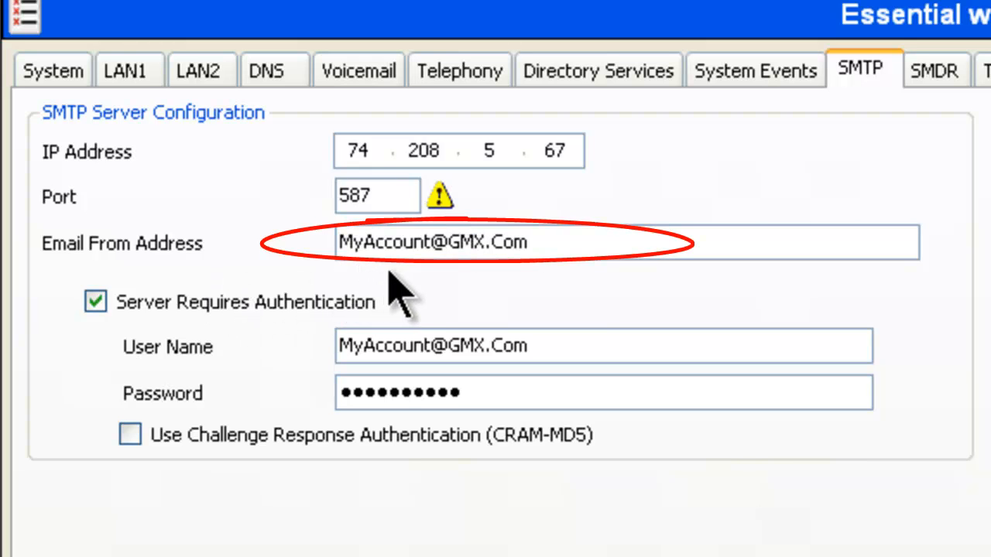
{"action": "mouse_move", "coordinate": [418, 302]}
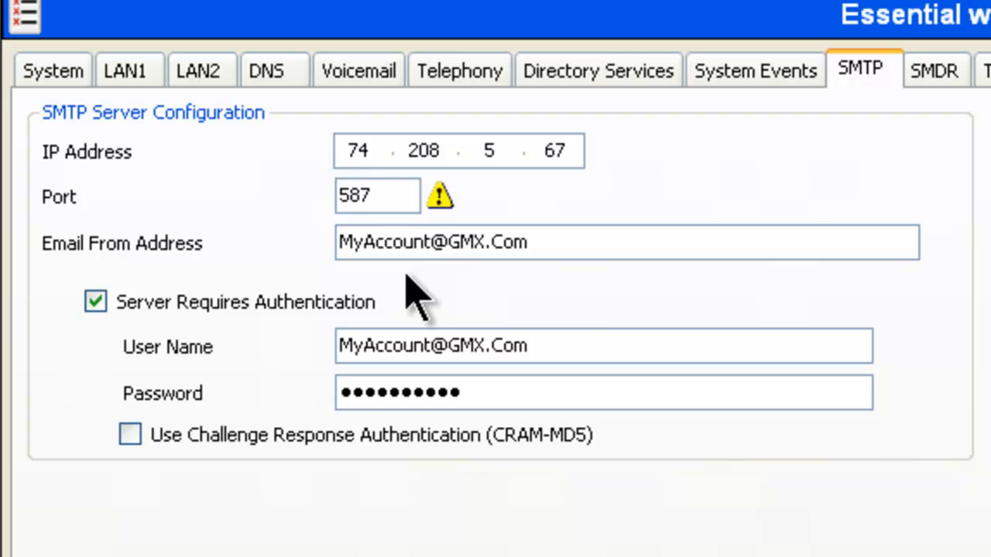
{"action": "mouse_move", "coordinate": [441, 298]}
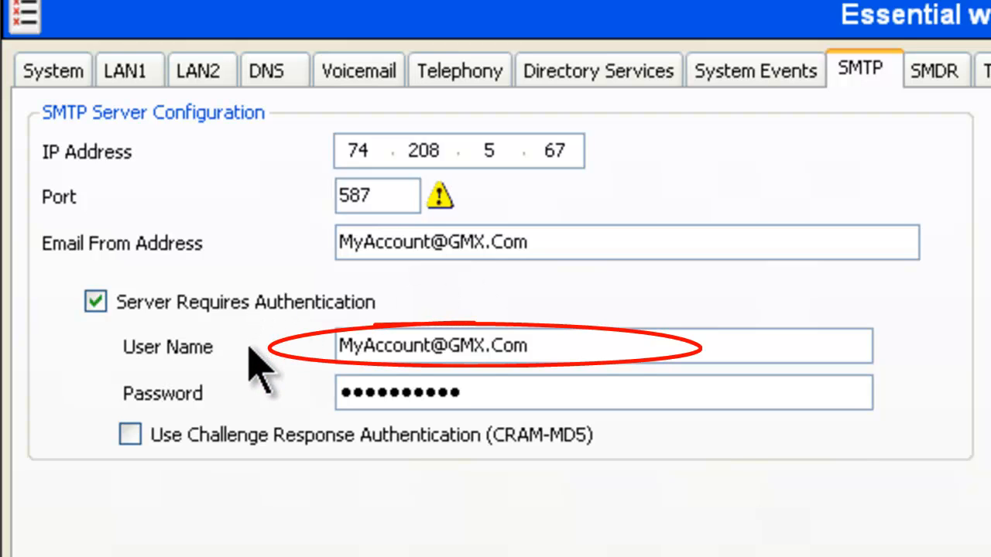
{"action": "mouse_move", "coordinate": [387, 387]}
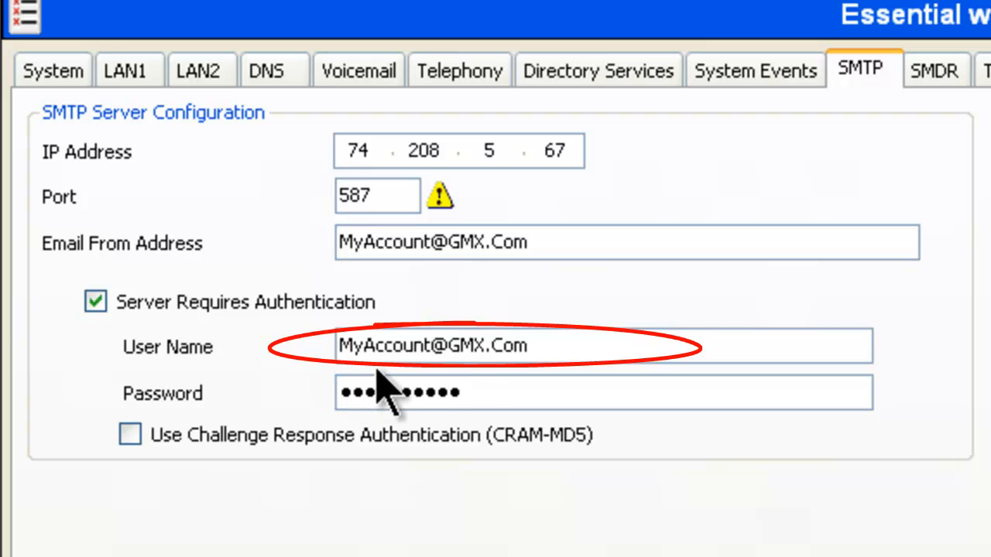